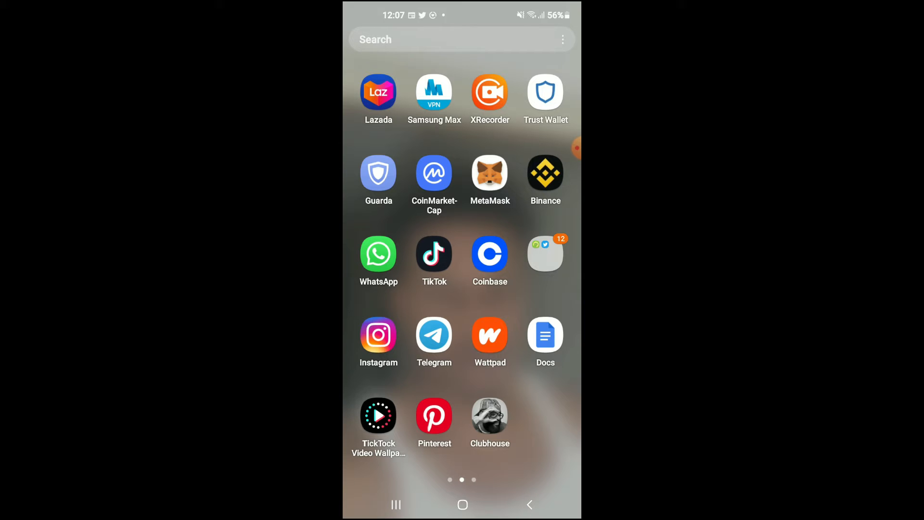
# Step: Launch TikTok from the home screen to reach the For You feed
pyautogui.click(435, 255)
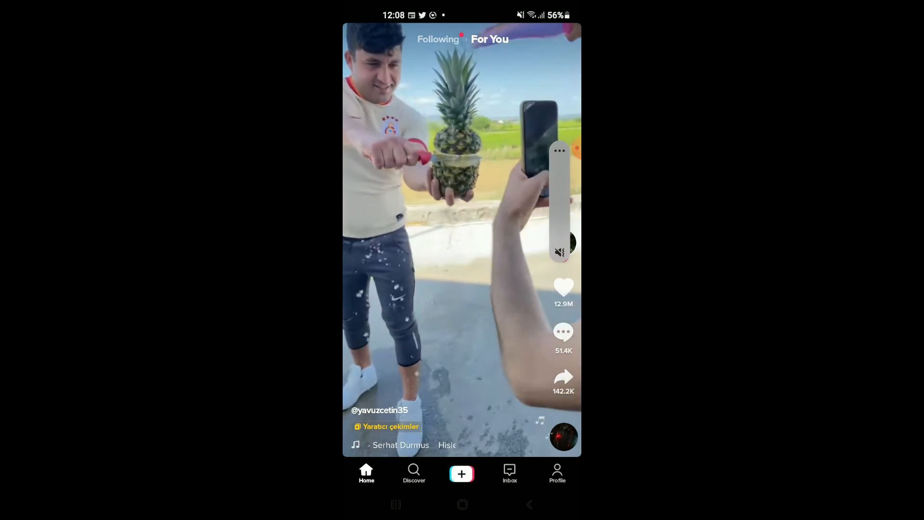
# Step: From Discover, rerun the recent 'spanishtiktok' search
pyautogui.click(414, 471)
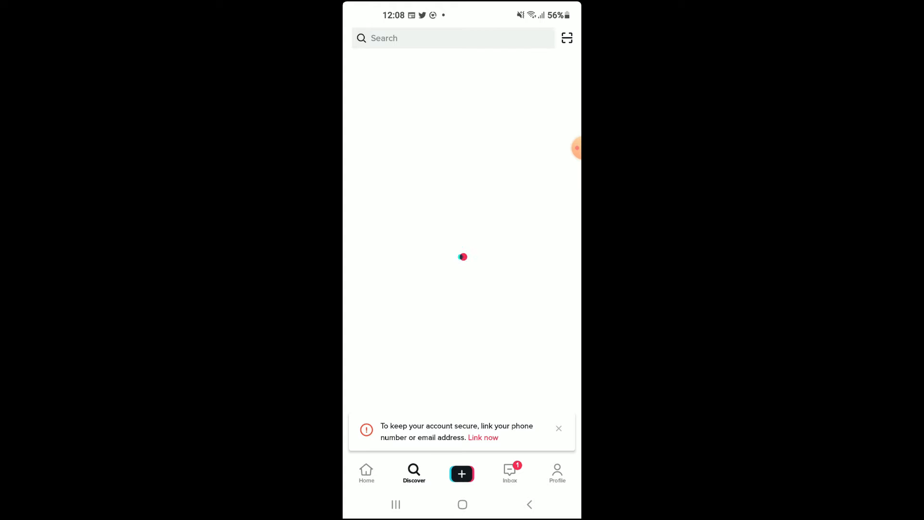
pyautogui.click(453, 39)
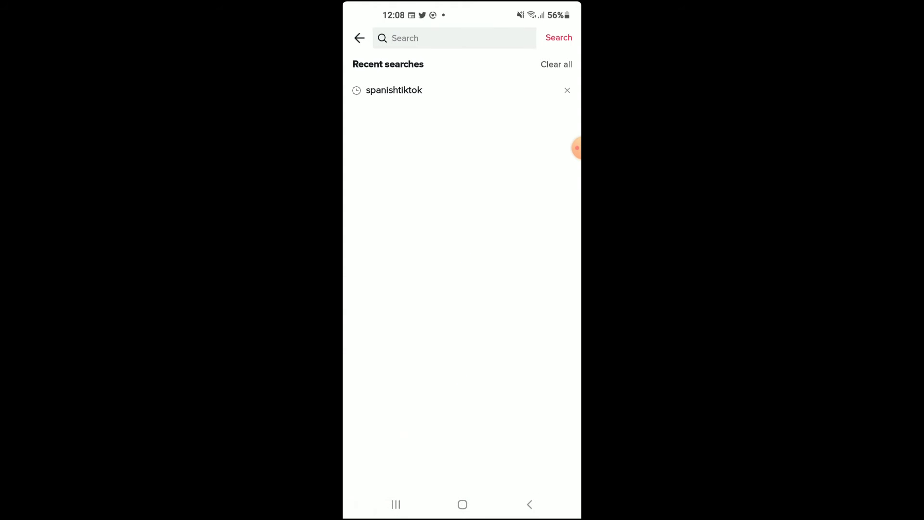
pyautogui.click(394, 90)
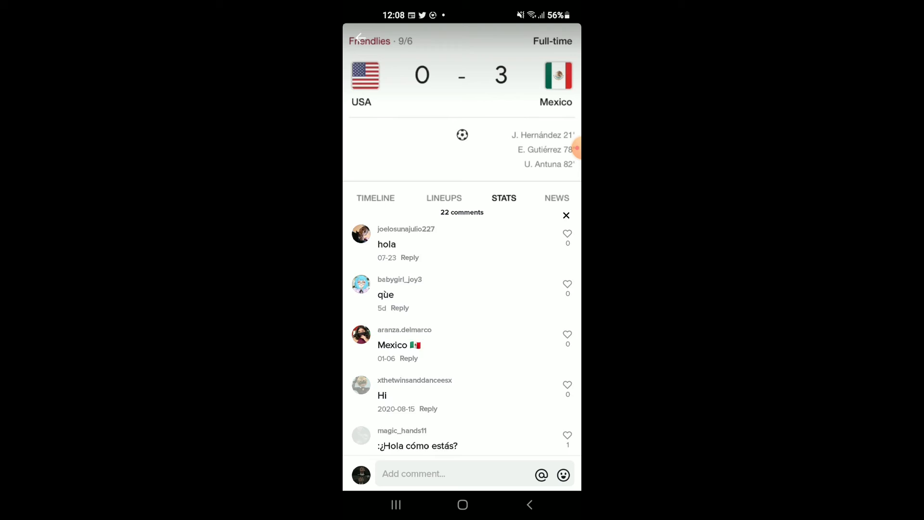
# Step: Find the comment 'quien sabe español yo amo el español' and choose Translate on it
pyautogui.scroll(-3)
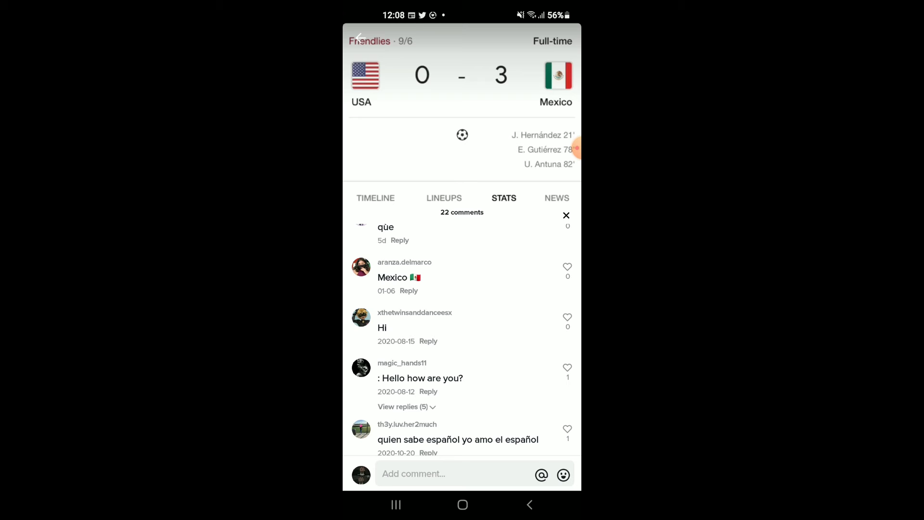
pyautogui.scroll(-3)
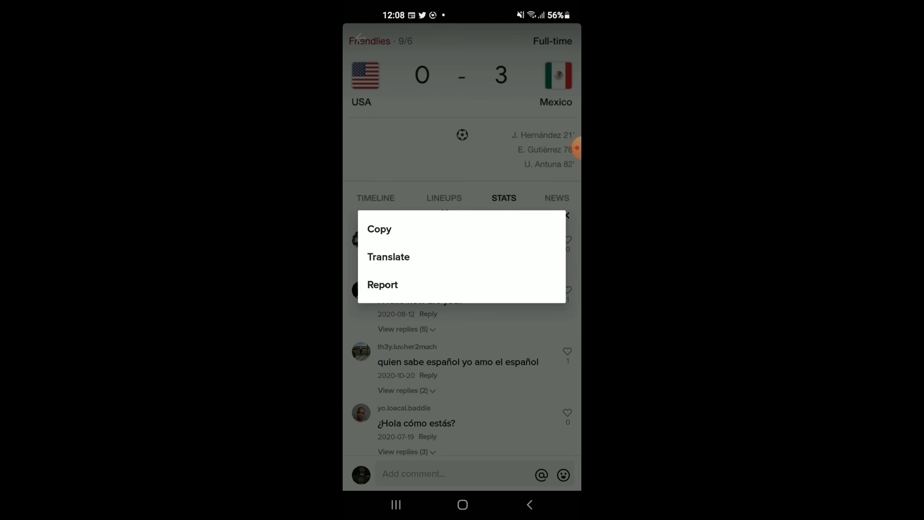
pyautogui.click(390, 256)
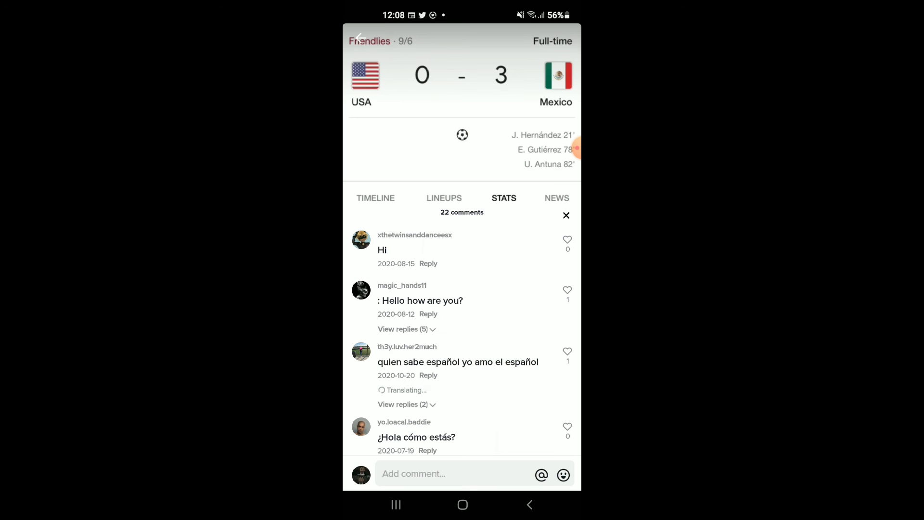